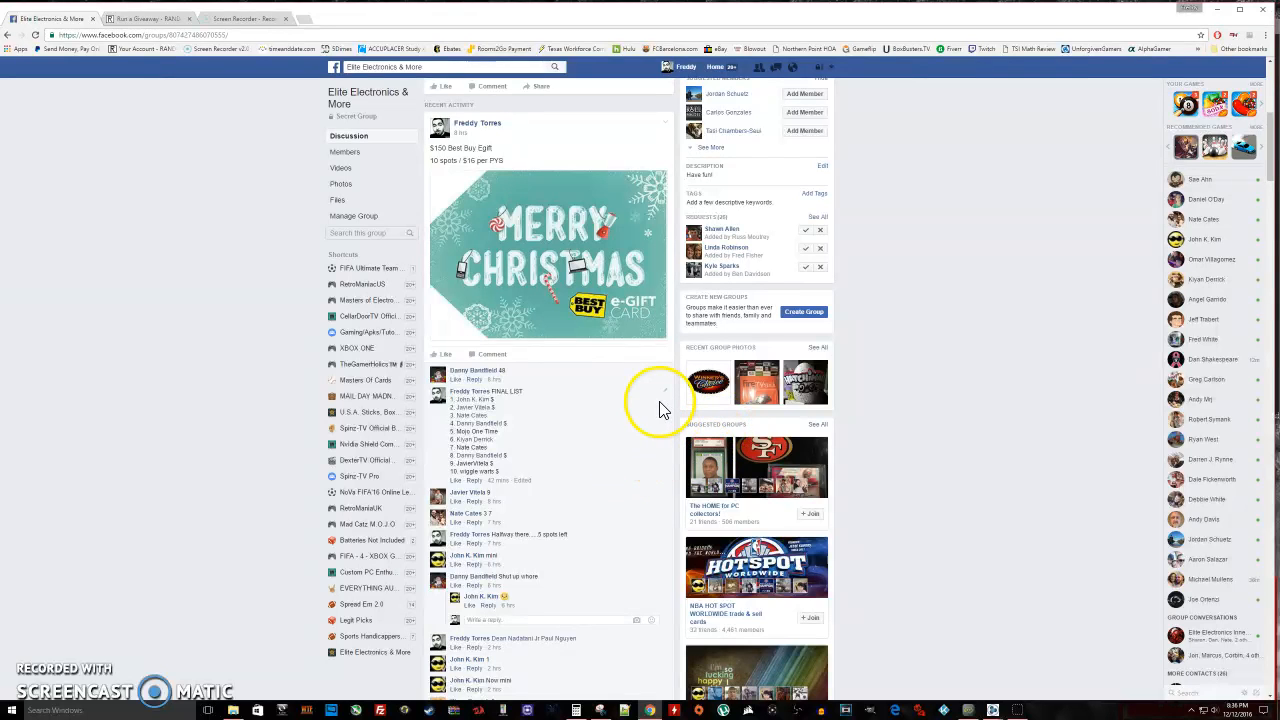
pyautogui.moveTo(585, 390)
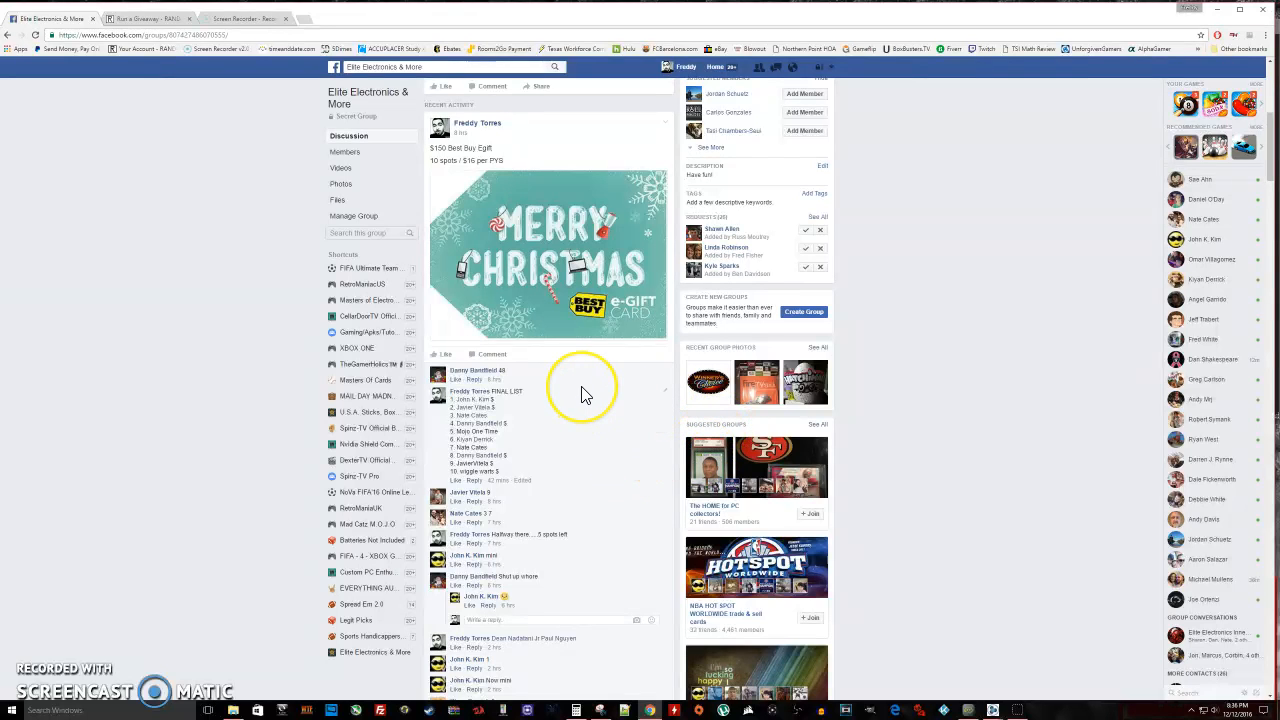
pyautogui.moveTo(593, 335)
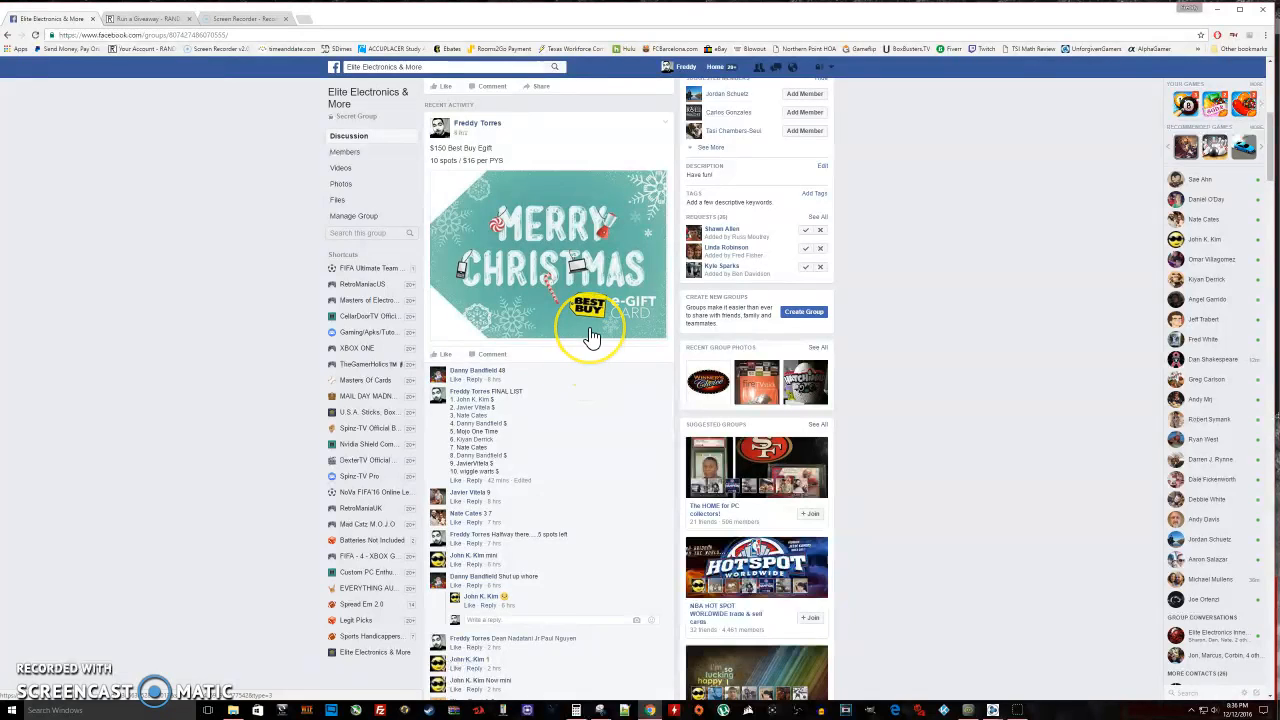
pyautogui.moveTo(458, 407)
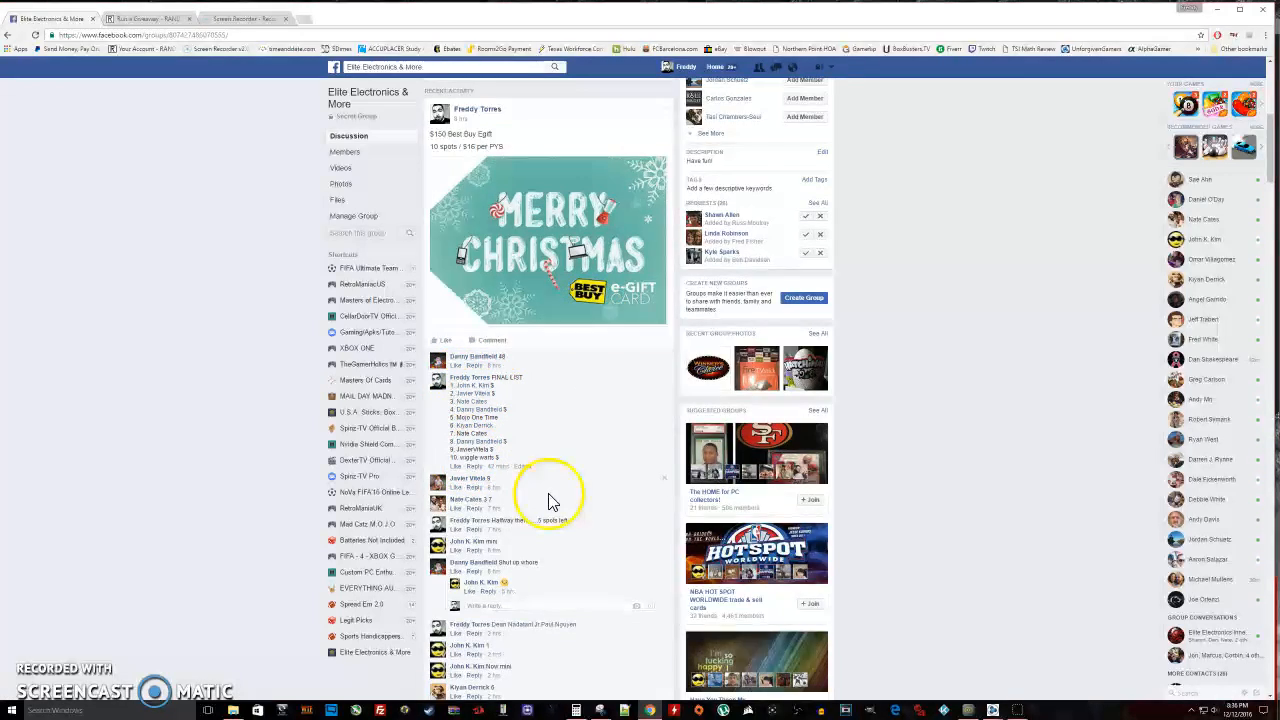
# Check the post's ten-name list and the date, then bring up the RANDOM.ORG giveaway.
pyautogui.scroll(-3)
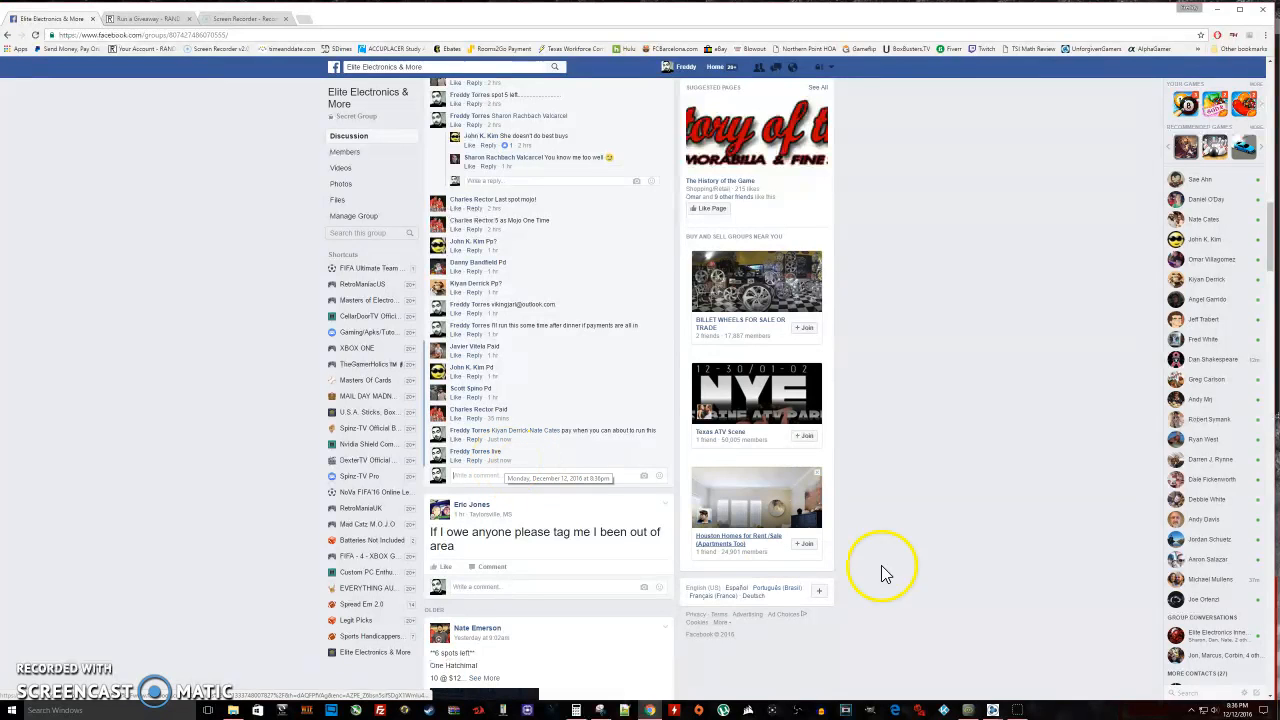
pyautogui.click(1200, 710)
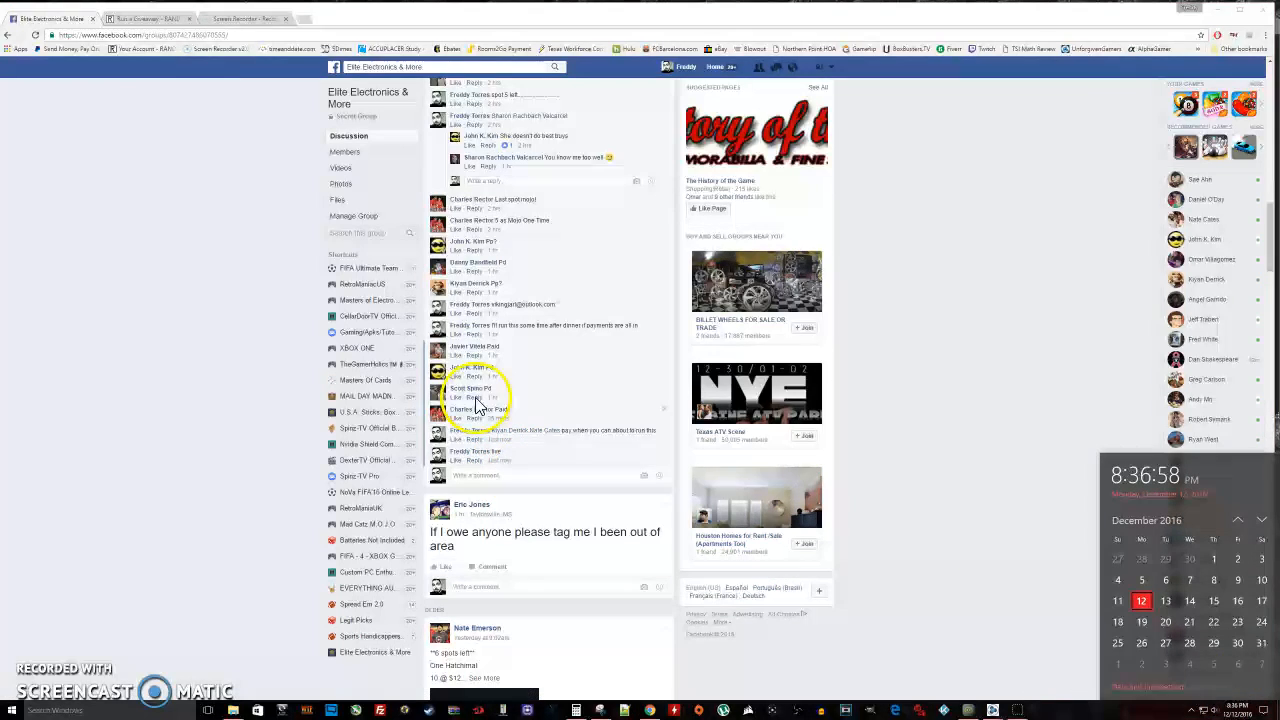
pyautogui.click(145, 18)
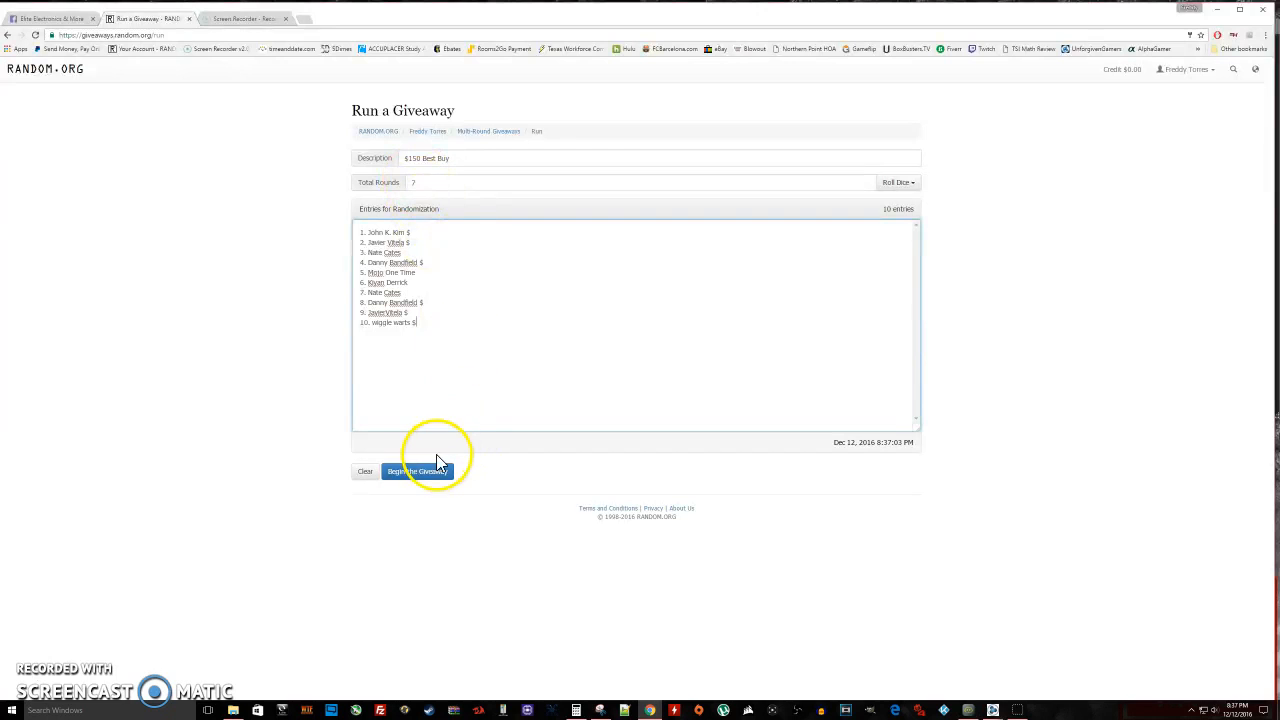
# Begin the giveaway and run the randomization rounds through the final round.
pyautogui.click(417, 471)
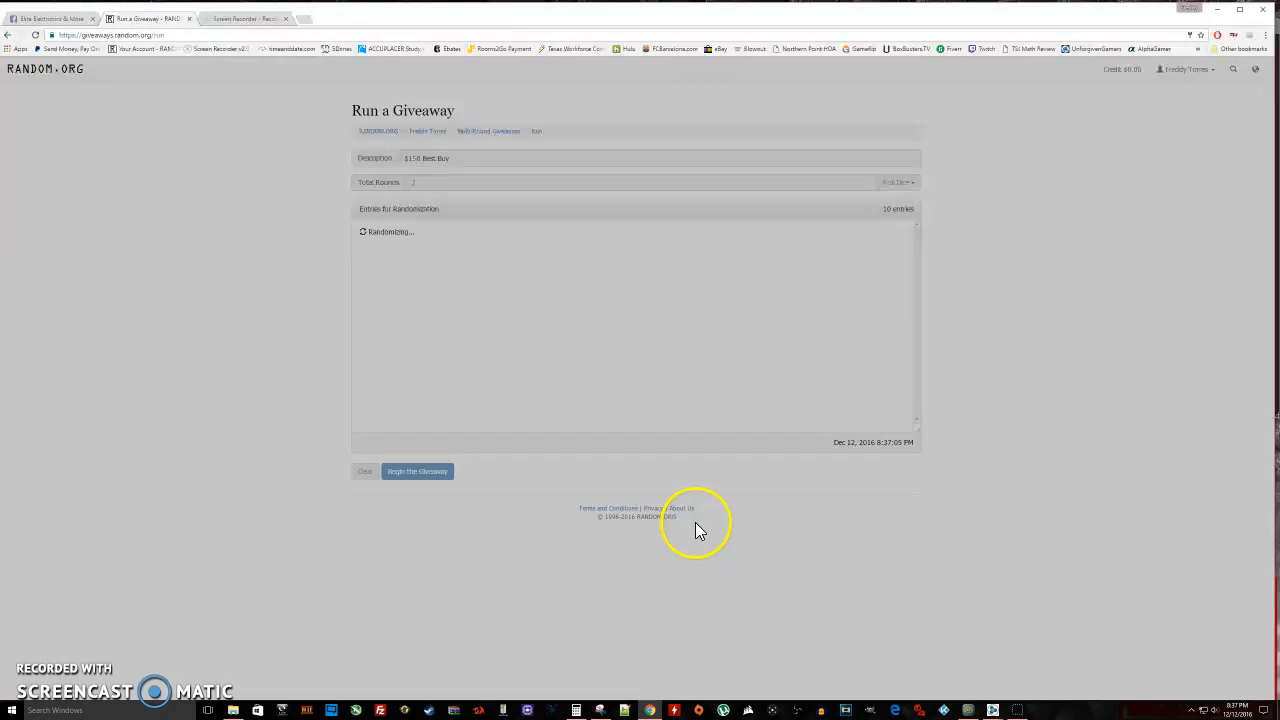
pyautogui.click(417, 471)
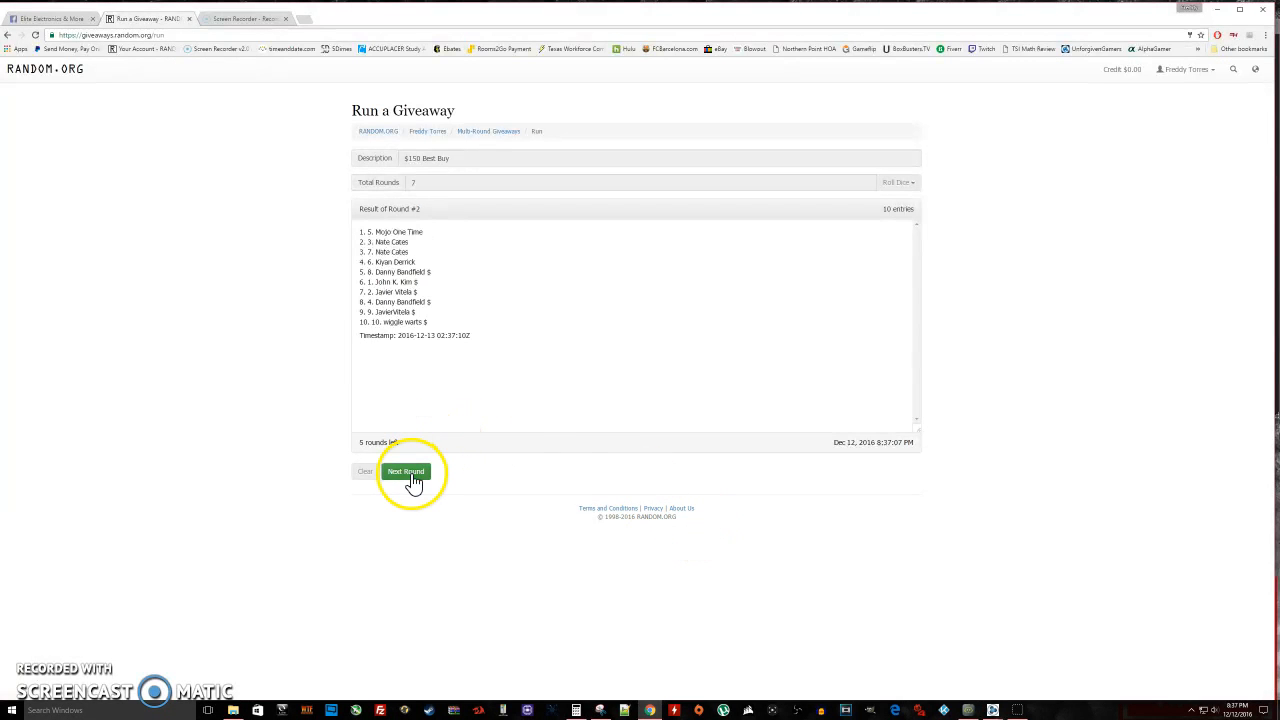
pyautogui.click(405, 471)
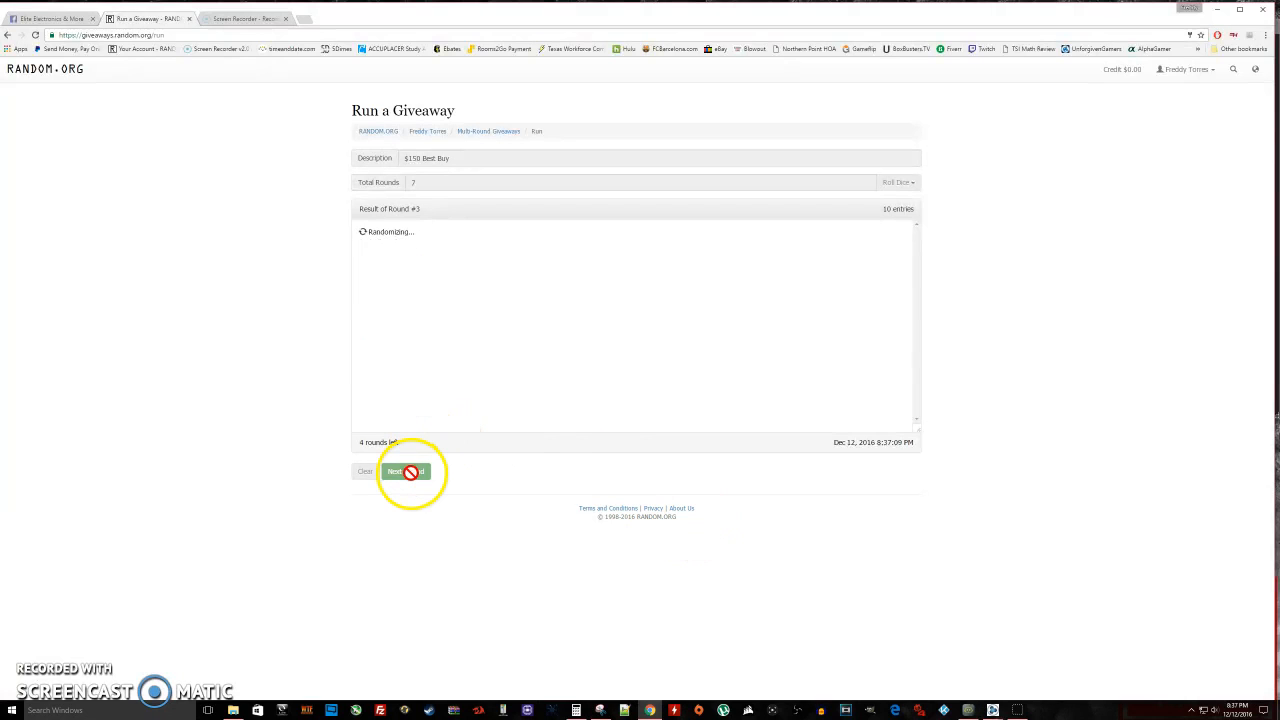
pyautogui.click(406, 471)
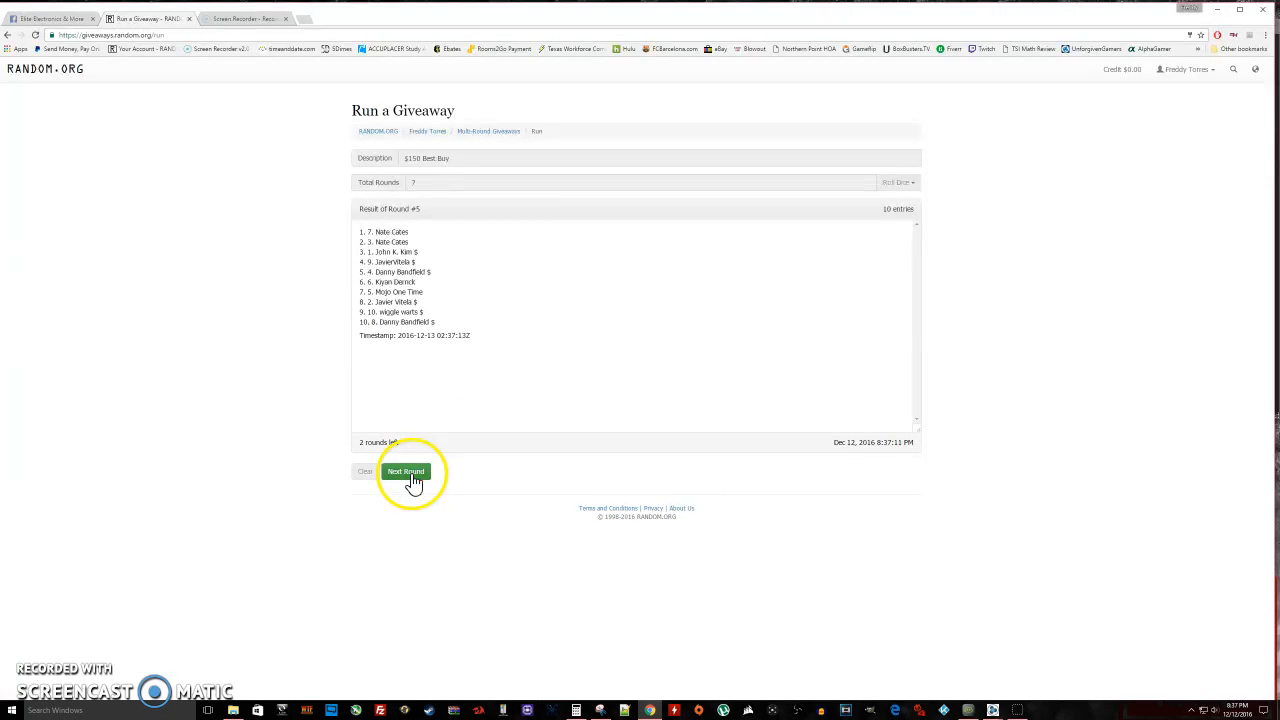
pyautogui.click(406, 471)
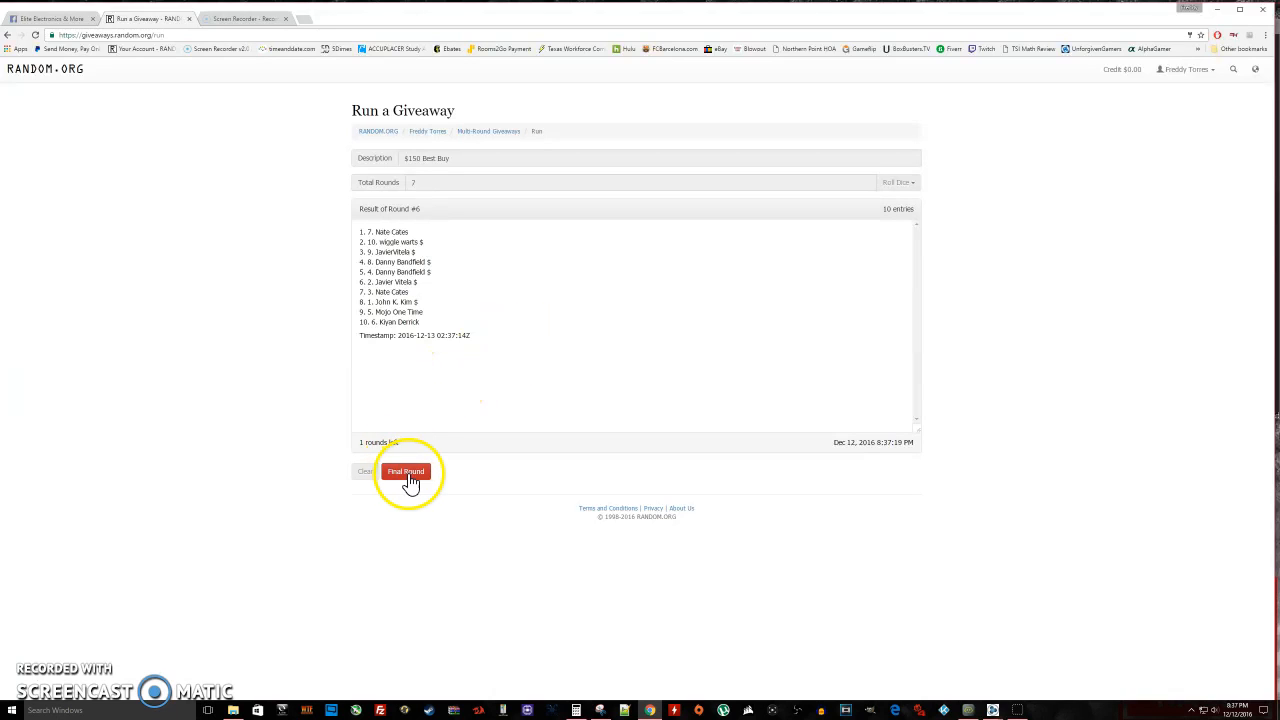
pyautogui.click(406, 471)
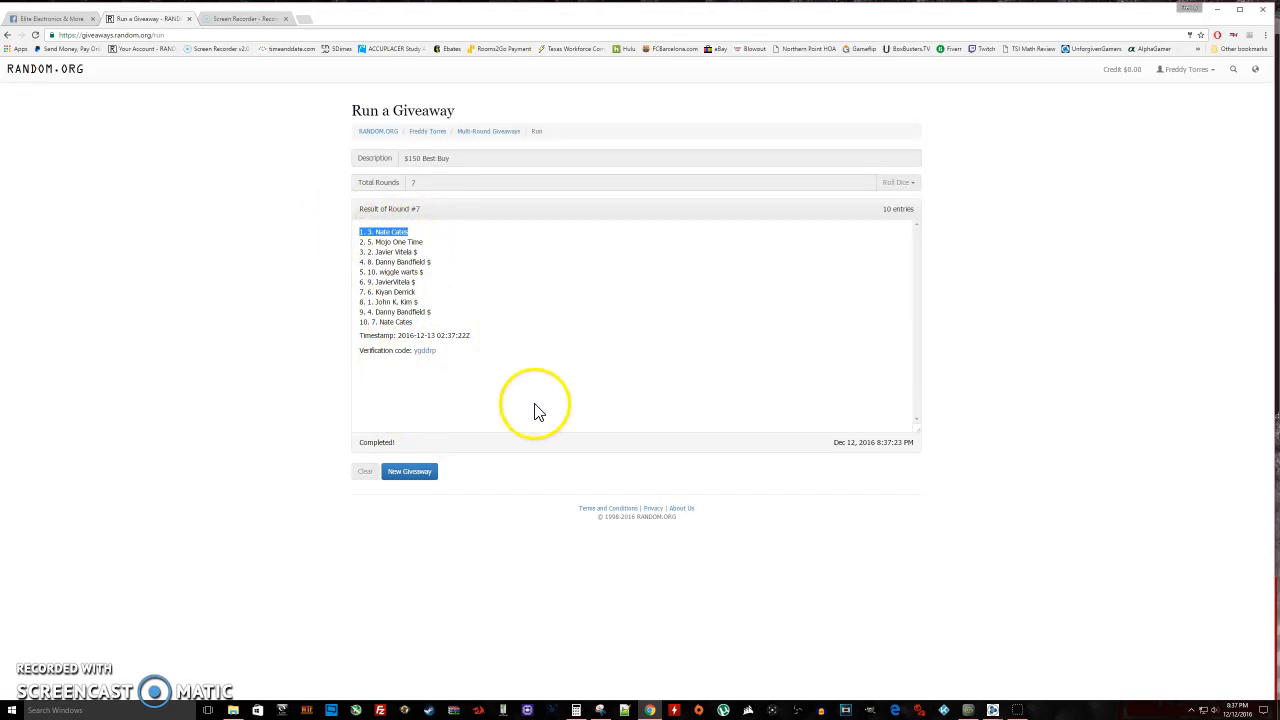
pyautogui.moveTo(448, 337)
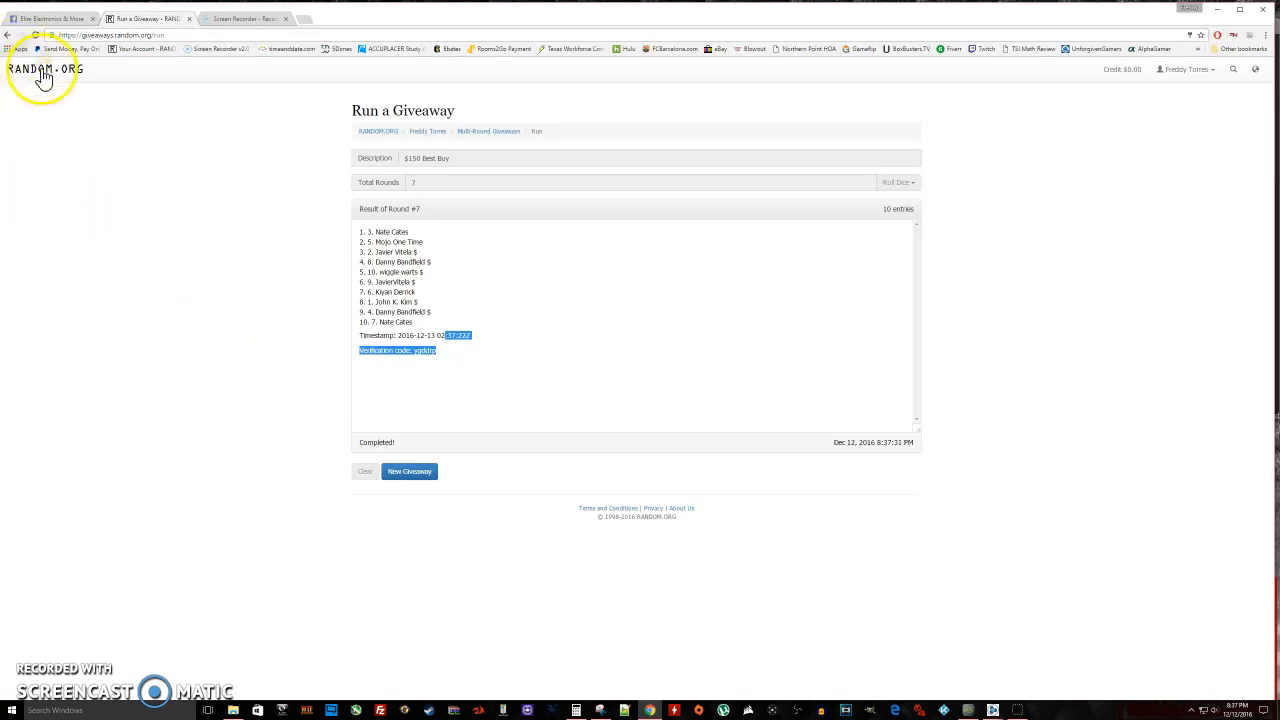
# Return to the Facebook group tab after checking the winner and verification code.
pyautogui.click(50, 18)
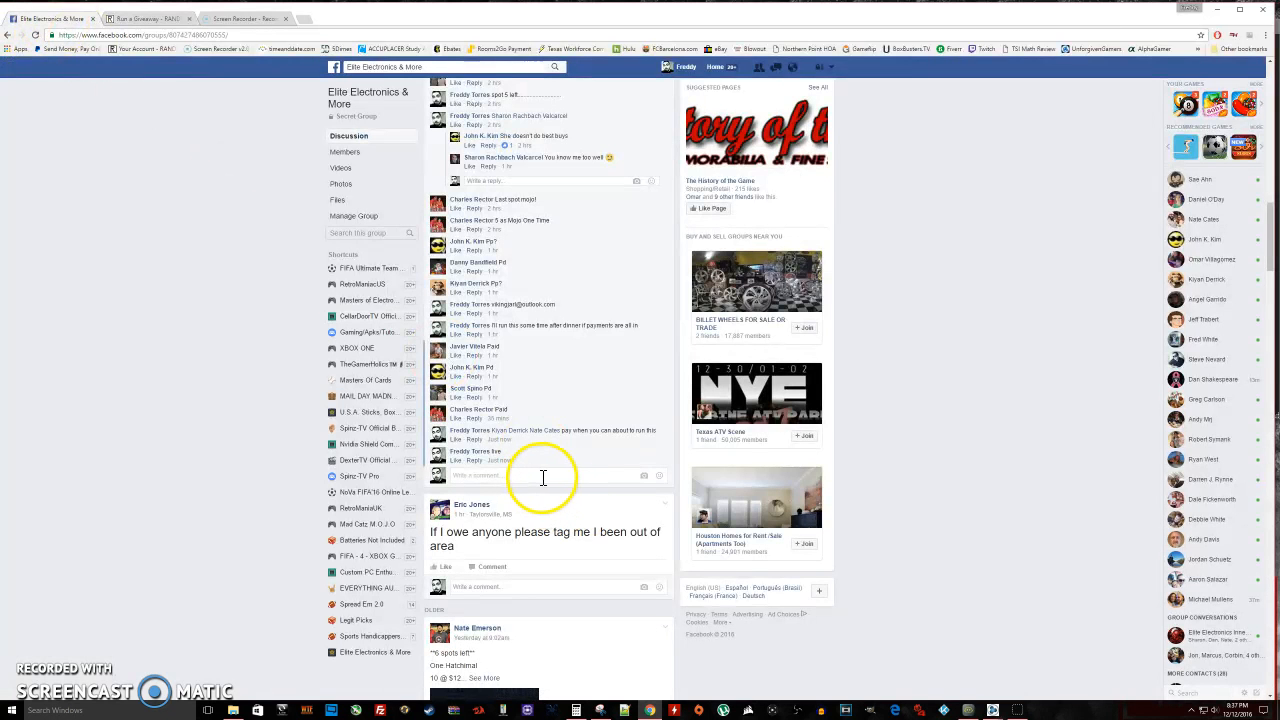